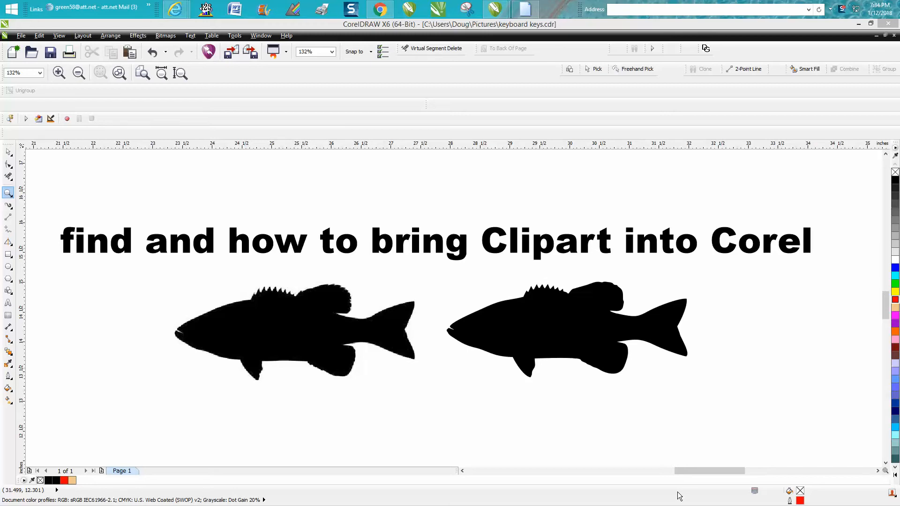
pyautogui.moveTo(849, 408)
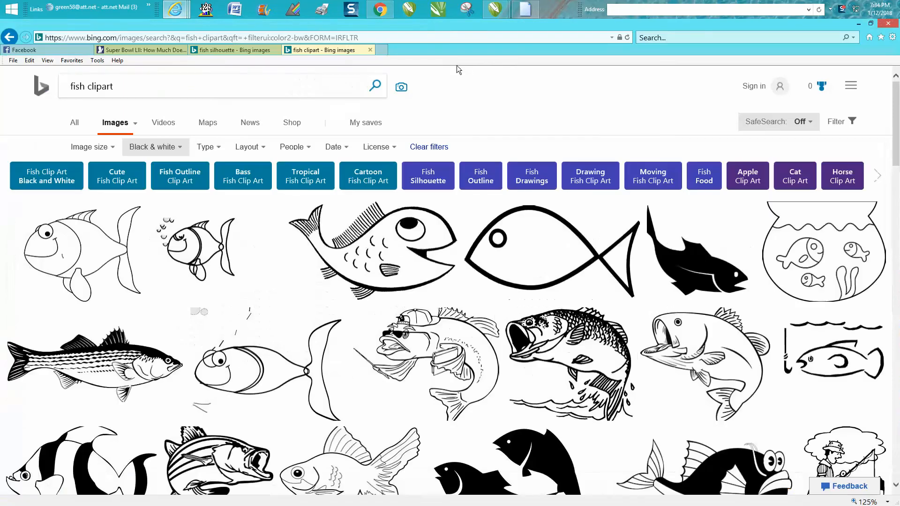
# Switch to the 'fish silhouette' results and open the bass fish silhouette thumbnail.
pyautogui.scroll(-3)
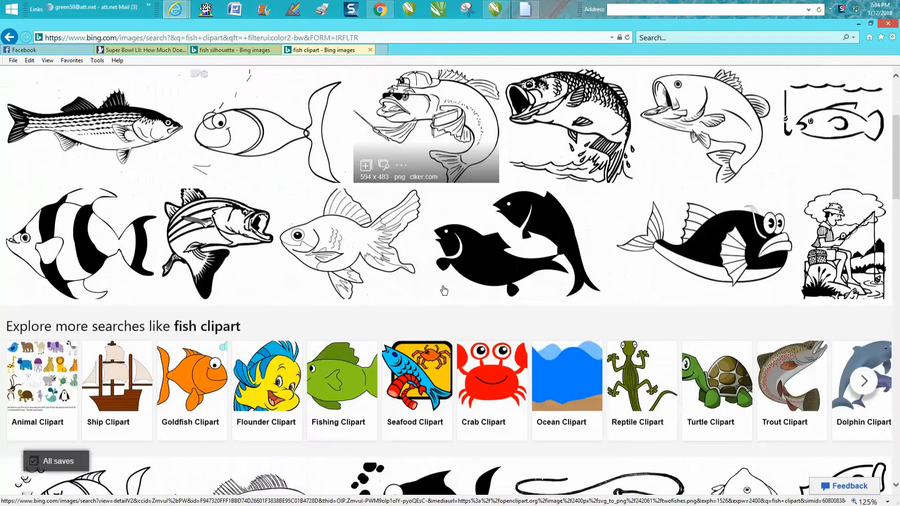
pyautogui.scroll(-3)
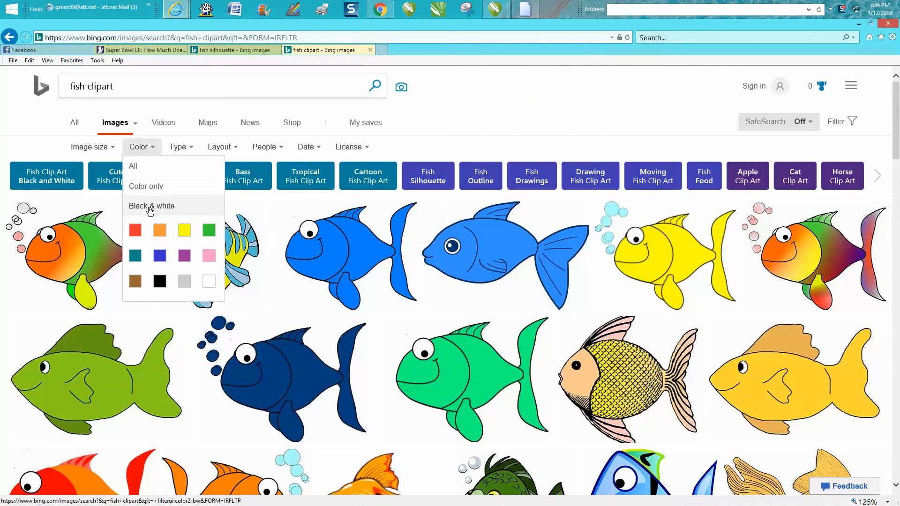
pyautogui.moveTo(441, 212)
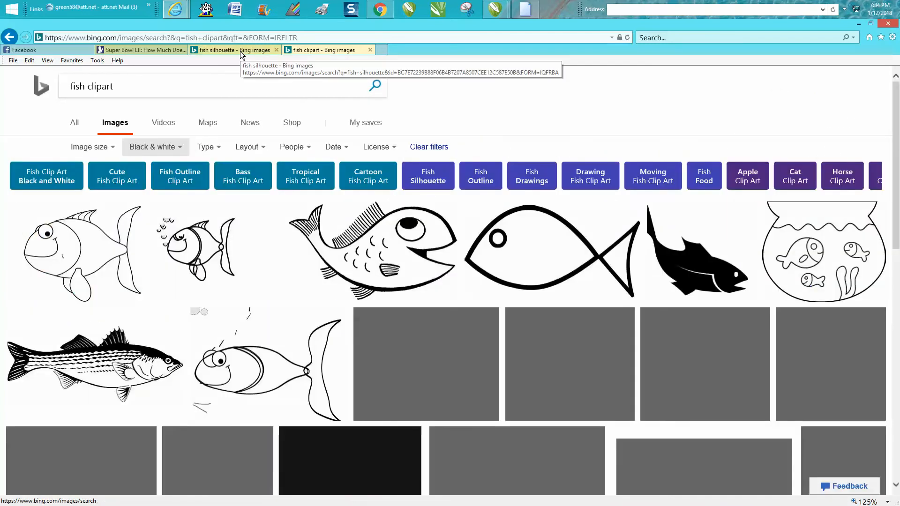
pyautogui.click(232, 50)
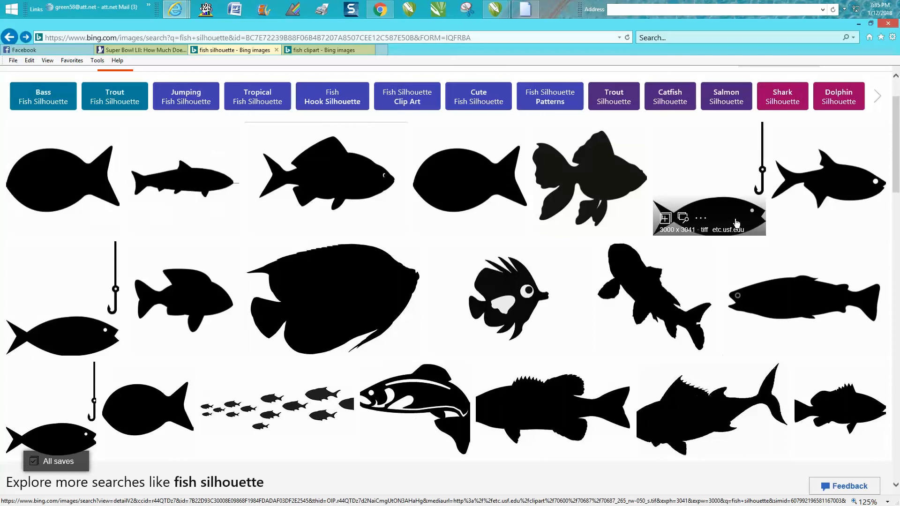
pyautogui.moveTo(552, 396)
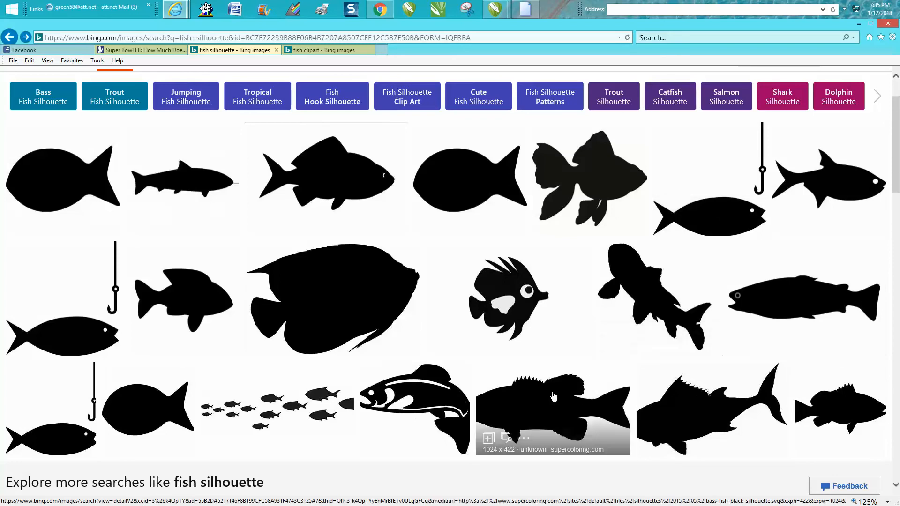
pyautogui.click(551, 408)
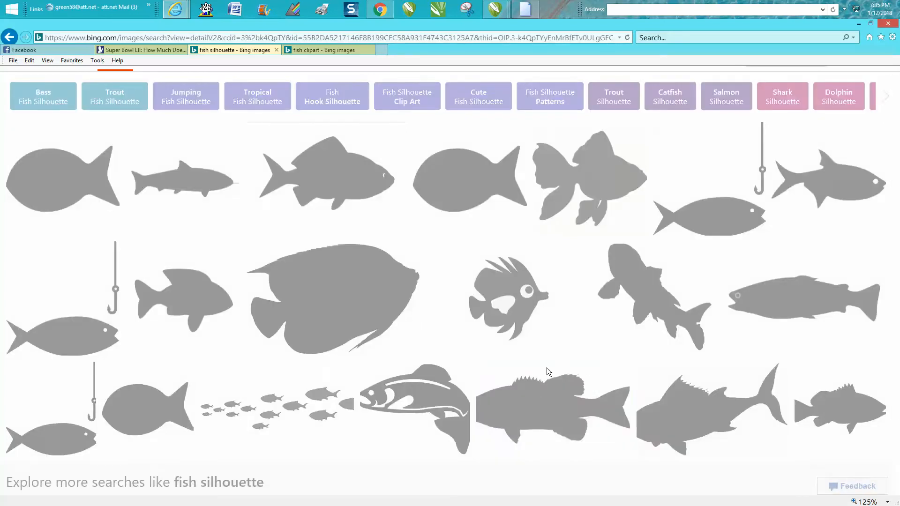
# Open the supercoloring.com bass silhouette in the full-size viewer, dismissing the browser File menu.
pyautogui.click(548, 408)
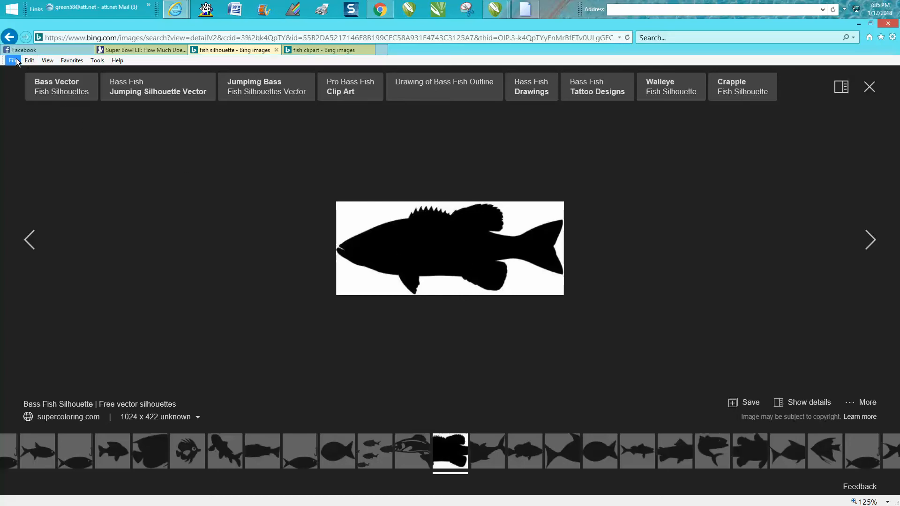
pyautogui.click(12, 61)
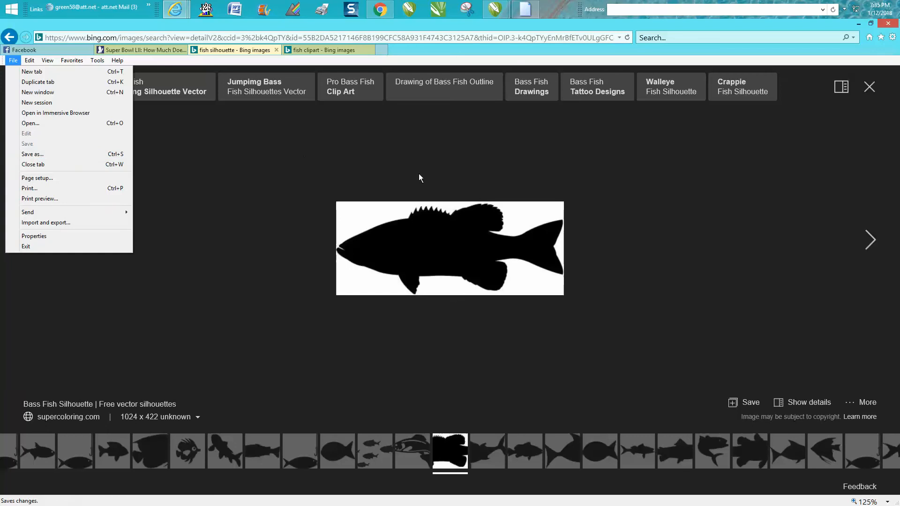
pyautogui.click(427, 167)
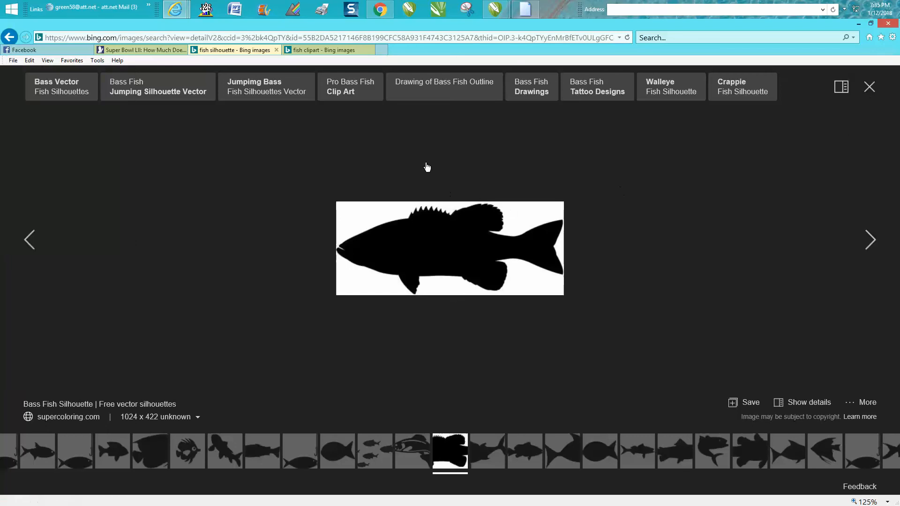
pyautogui.moveTo(384, 250)
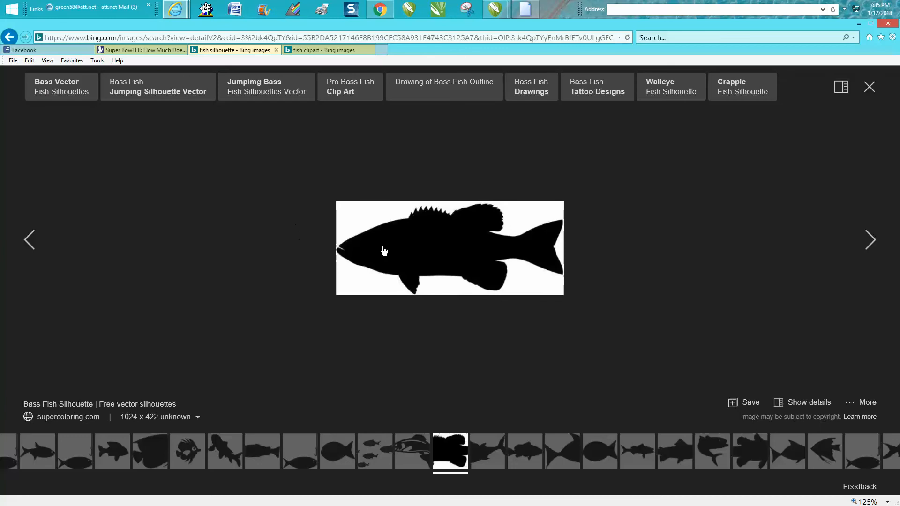
pyautogui.moveTo(433, 249)
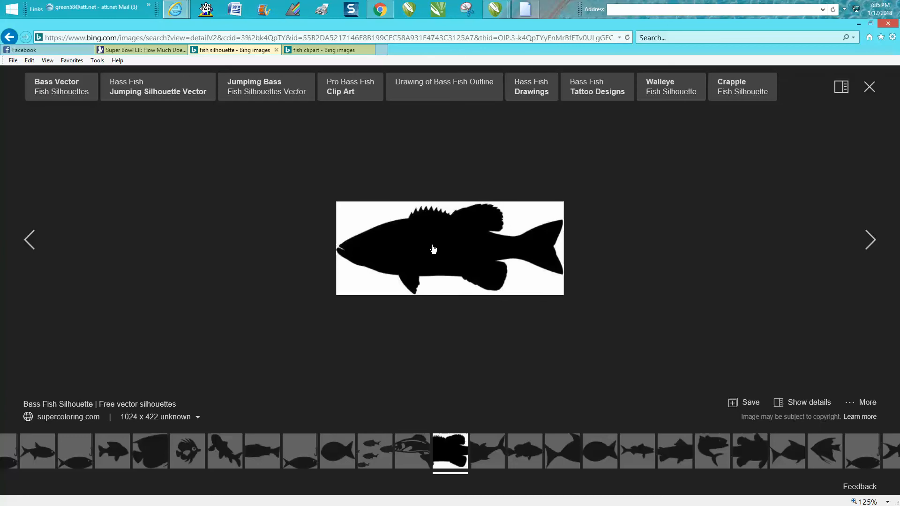
pyautogui.rightClick(433, 248)
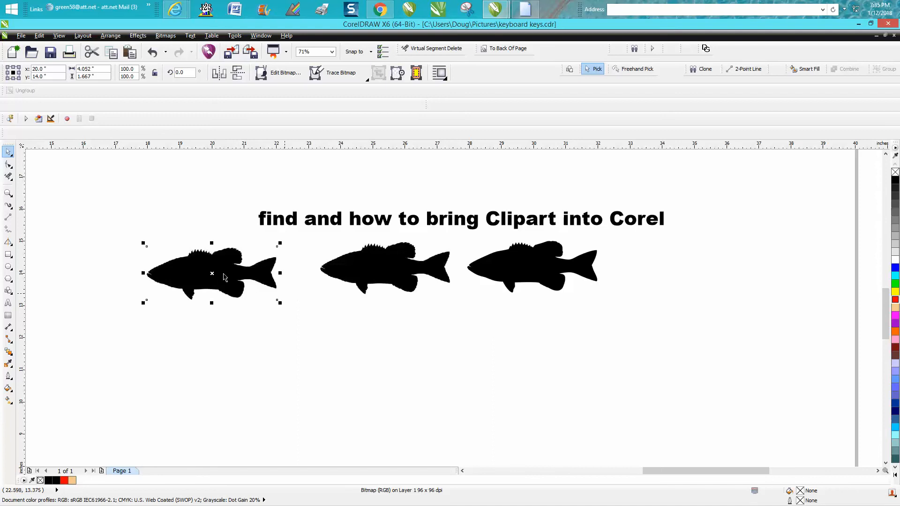
# Move the pasted bass bitmap below the left fish and zoom in to inspect it.
pyautogui.moveTo(211, 273); pyautogui.dragTo(386, 328)
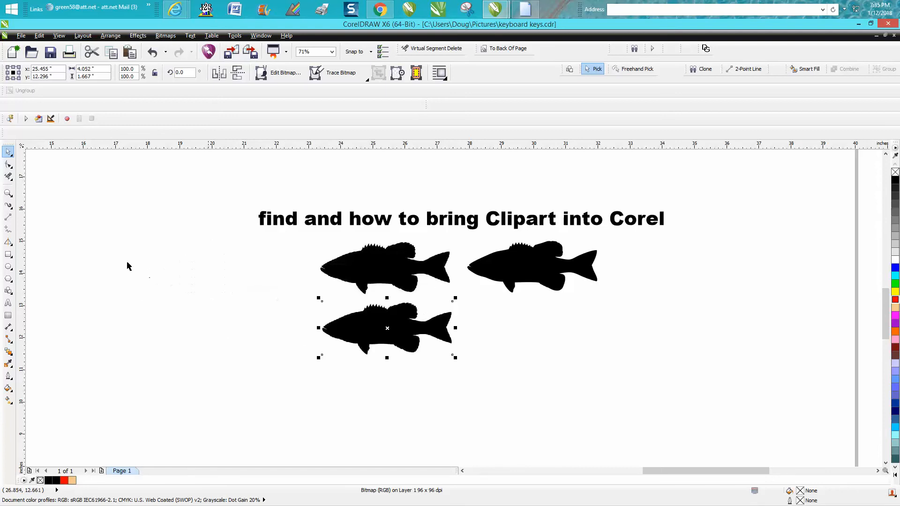
pyautogui.click(8, 193)
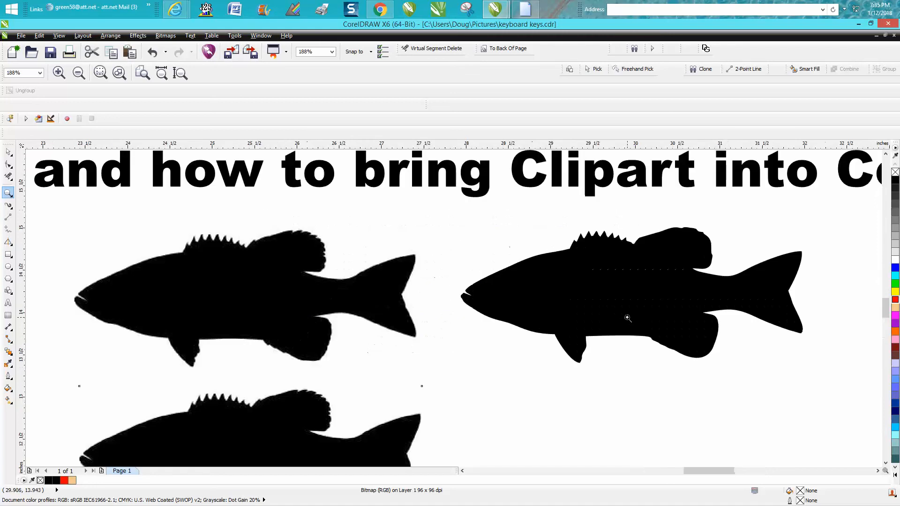
pyautogui.moveTo(698, 344)
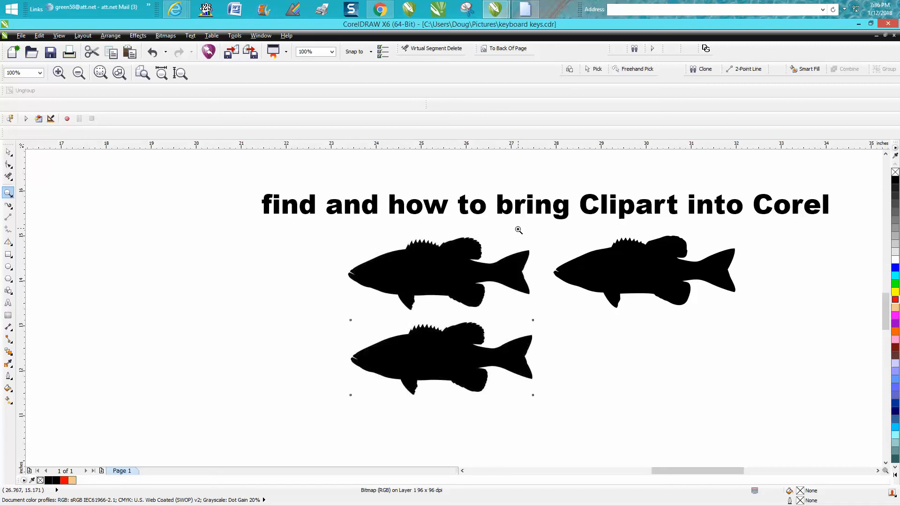
pyautogui.moveTo(163, 158)
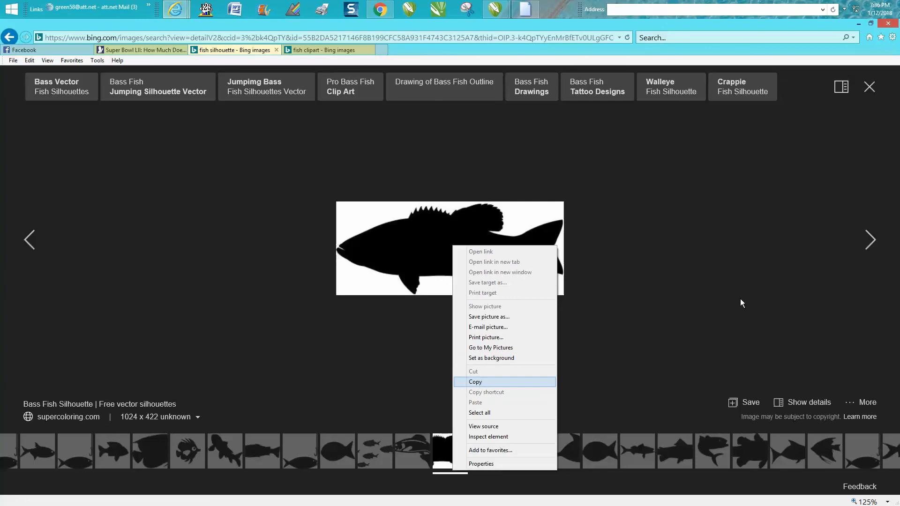
pyautogui.click(9, 36)
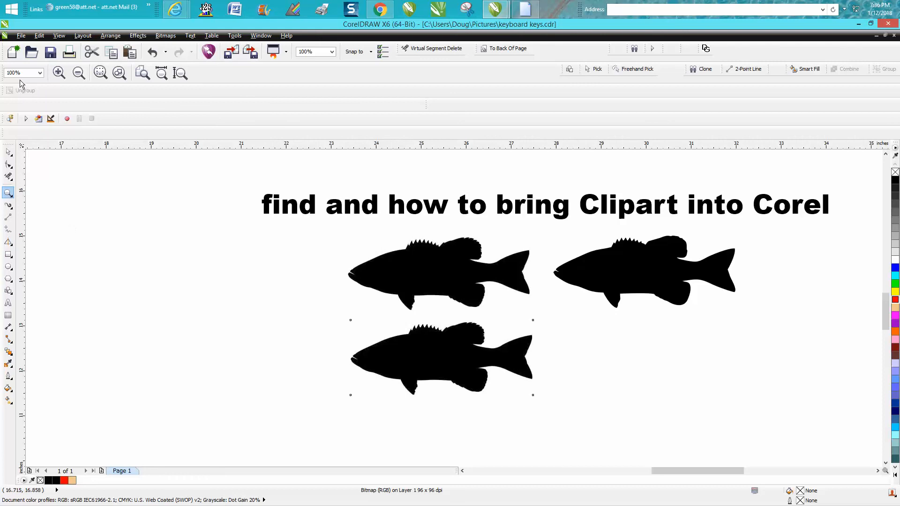
pyautogui.click(21, 35)
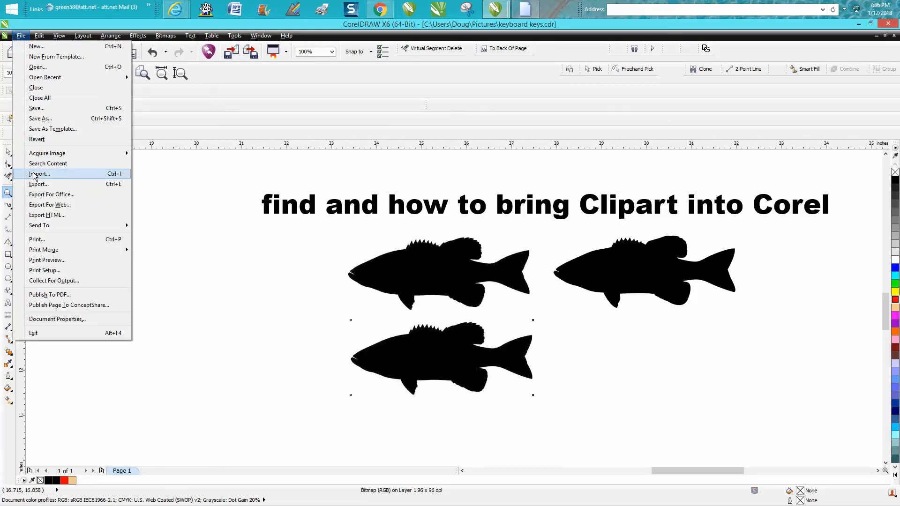
pyautogui.moveTo(492, 279)
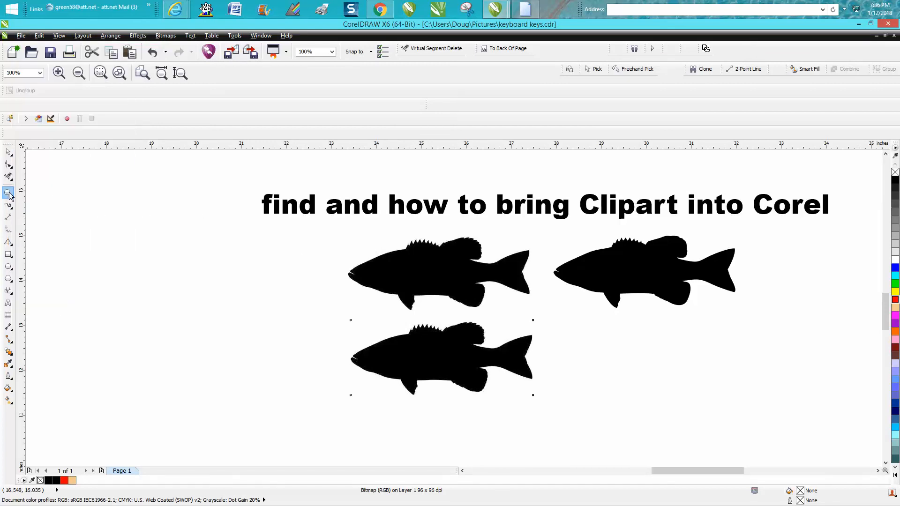
pyautogui.moveTo(338, 227); pyautogui.dragTo(757, 338)
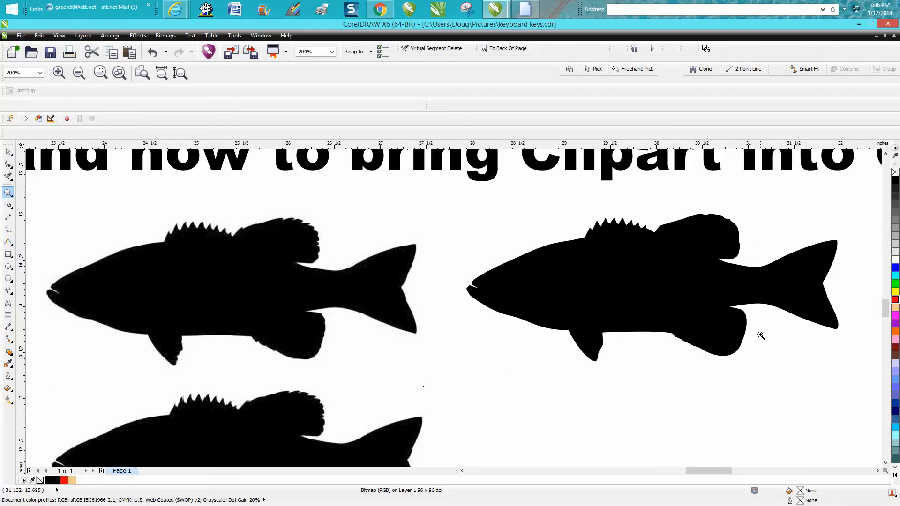
pyautogui.moveTo(762, 334)
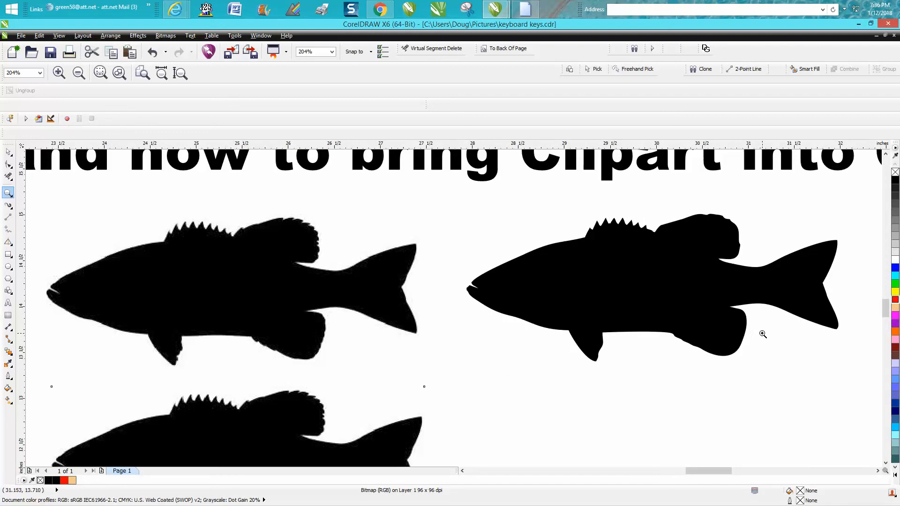